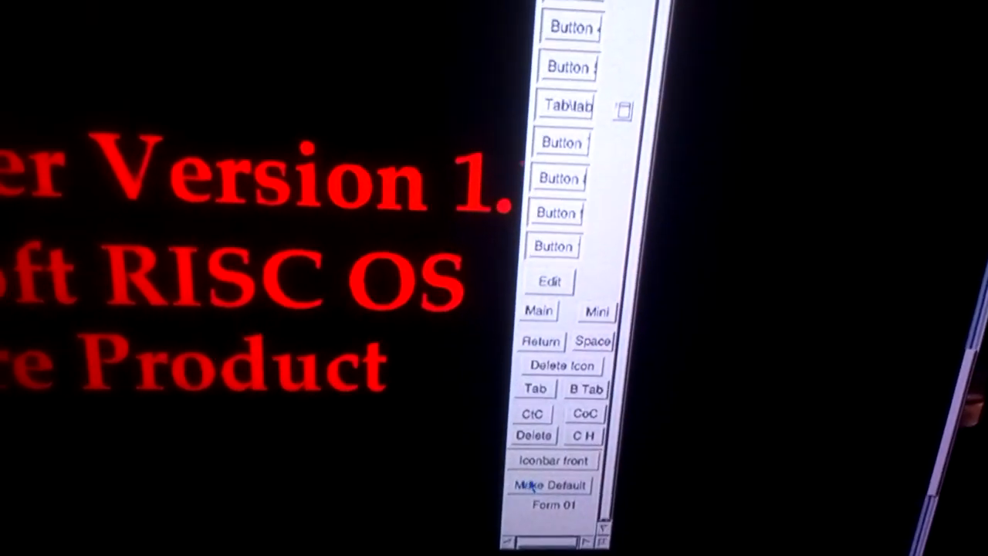
- Make 'main' the default window and confirm Yes in the window position saving dialog
{"action": "left_click", "coordinate": [550, 485]}
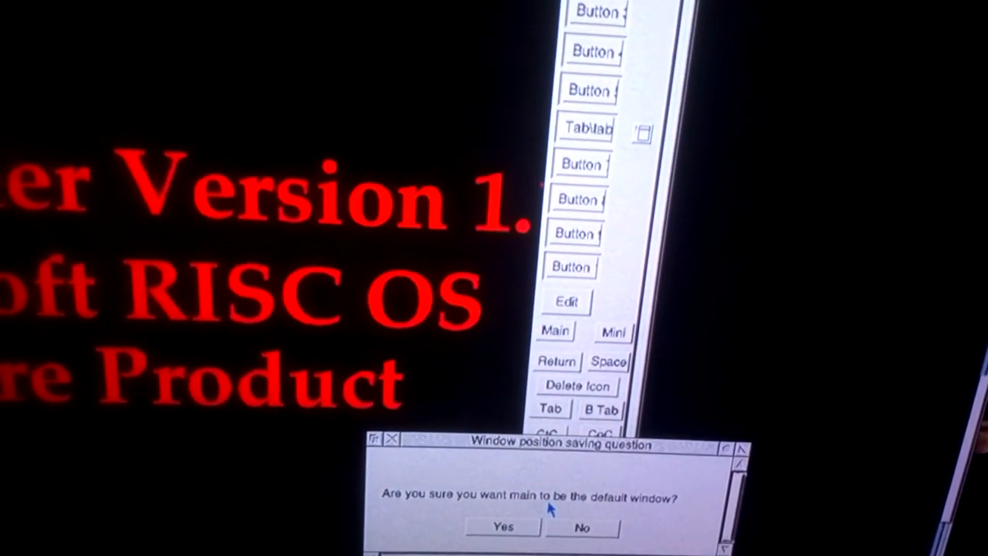
{"action": "left_click", "coordinate": [503, 527]}
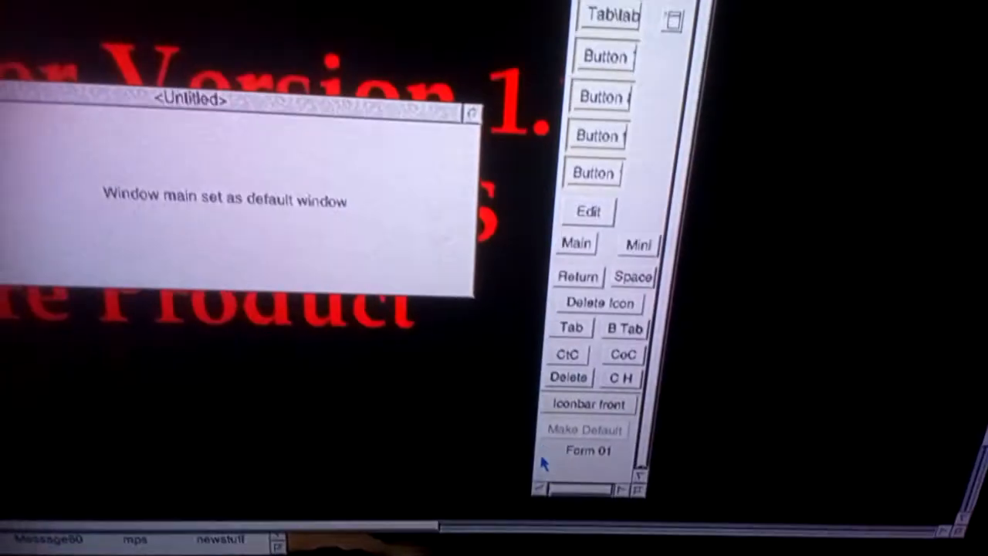